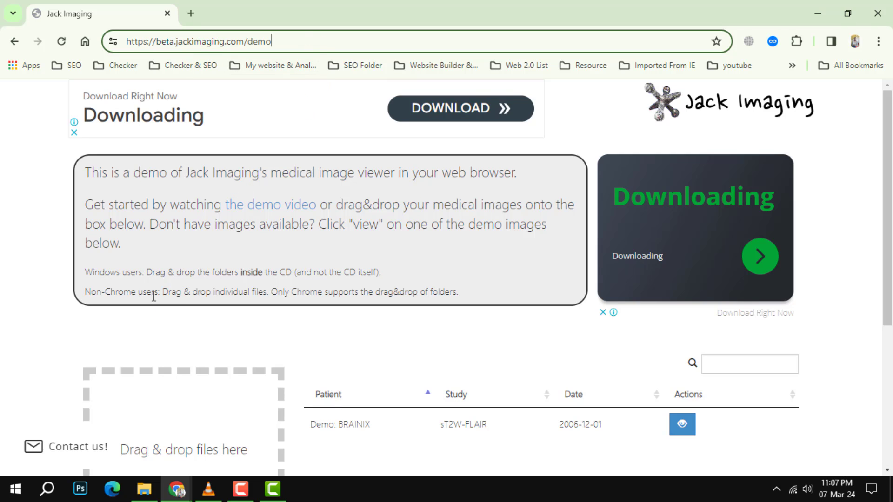
- Drag the MRBRAIN DICOM file from the desktop onto the drop box
{"action": "scroll", "scroll_direction": "down", "scroll_amount": 3}
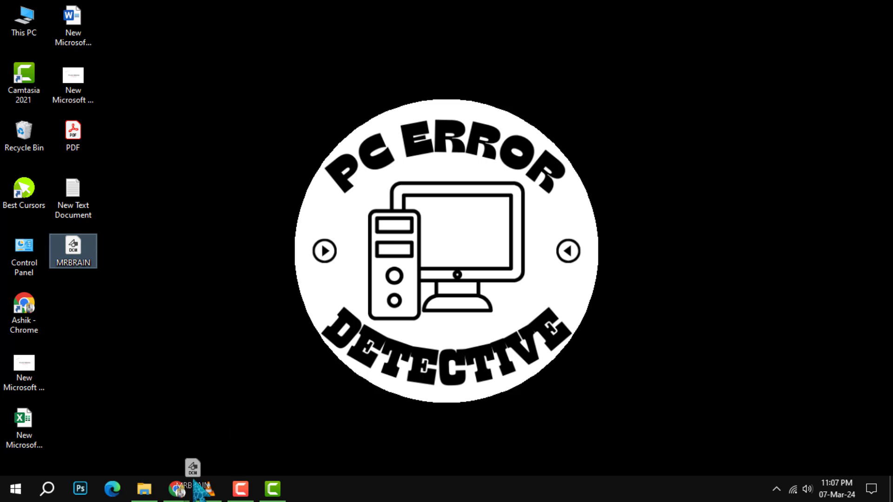
{"action": "mouse_move", "coordinate": [177, 488]}
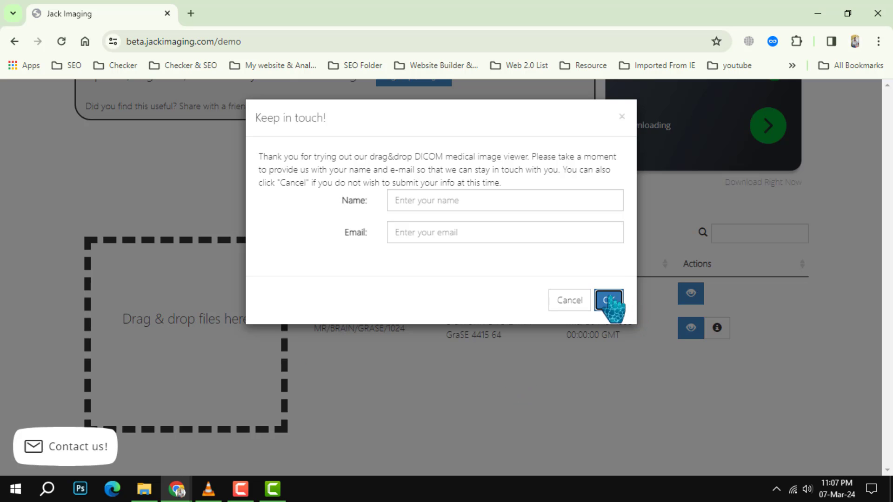
- Dismiss the Keep in touch prompt and view the MR/BRAIN/GRASE/1024 series
{"action": "left_click", "coordinate": [609, 301]}
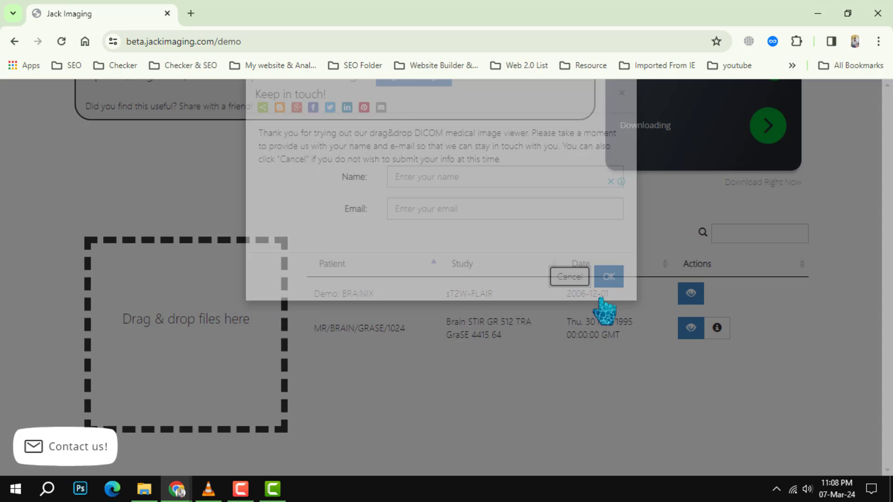
{"action": "left_click", "coordinate": [568, 277]}
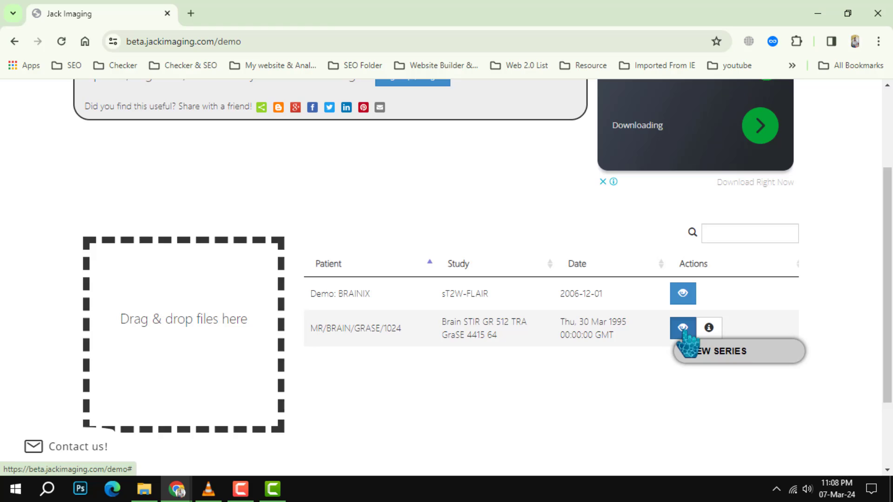
{"action": "left_click", "coordinate": [682, 328]}
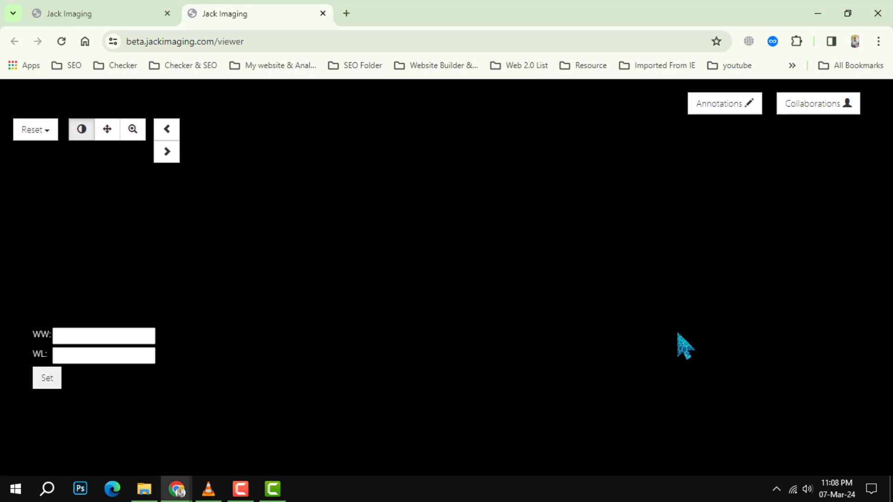